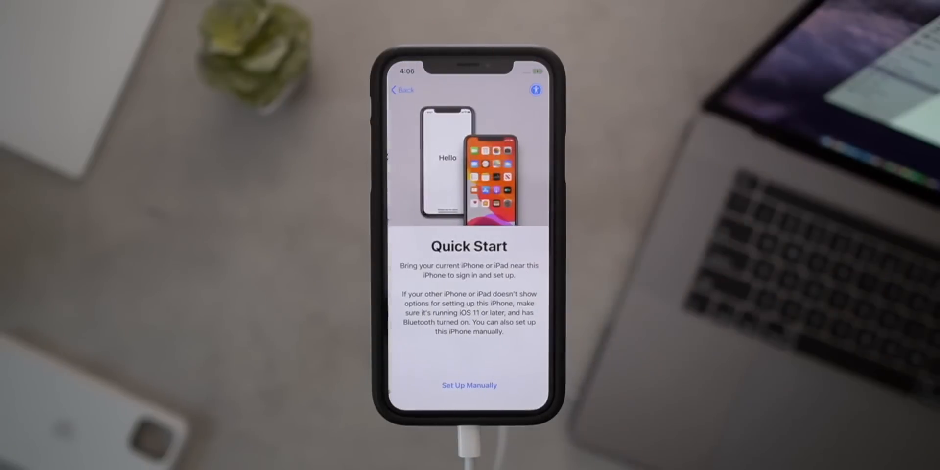
# Choose Set Up Manually on Quick Start to reach the Choose a Wi-Fi Network screen.
pyautogui.click(469, 385)
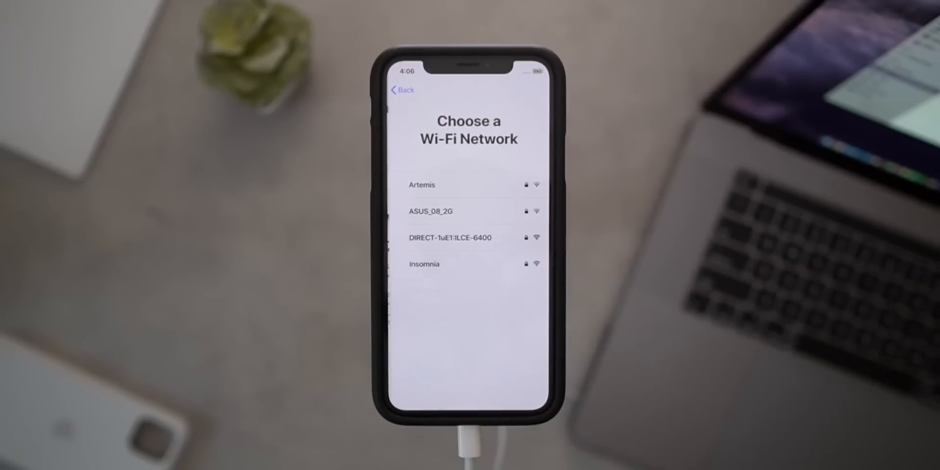
pyautogui.scroll(-3)
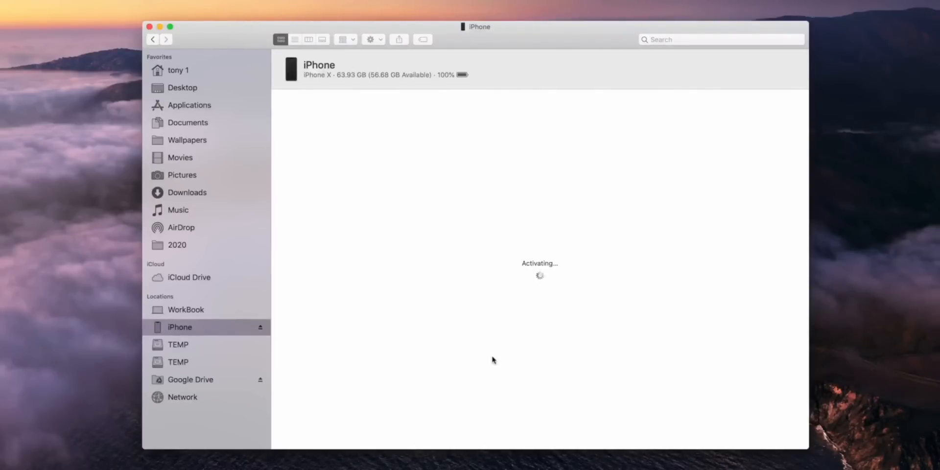
pyautogui.moveTo(538, 427)
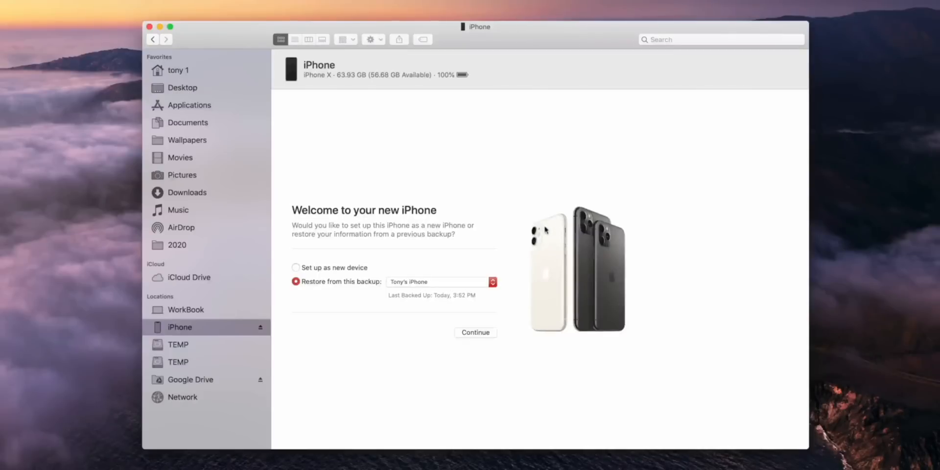
pyautogui.moveTo(379, 282)
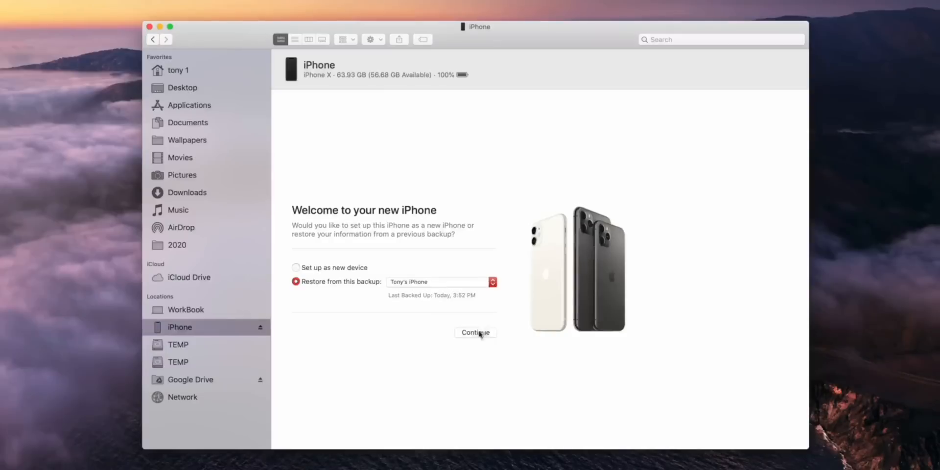
# Continue restoring from backup, dismiss the incompatible-backup error, and pick Set up as new device.
pyautogui.click(476, 333)
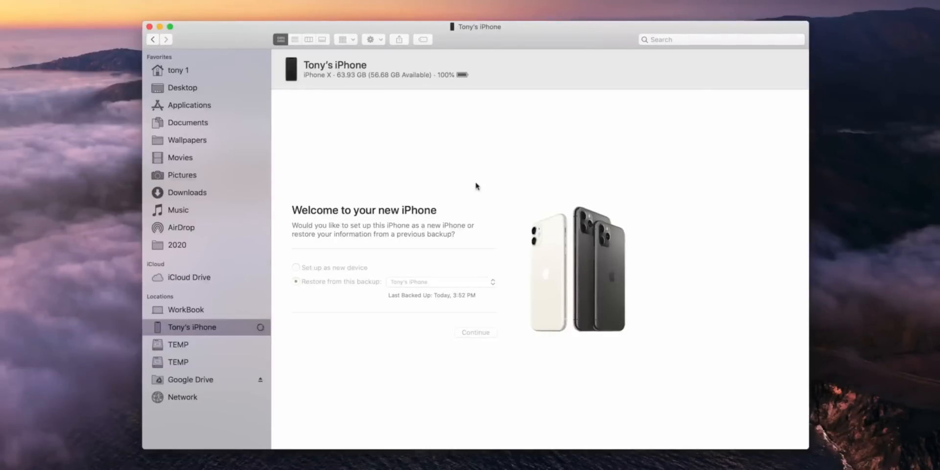
pyautogui.click(475, 332)
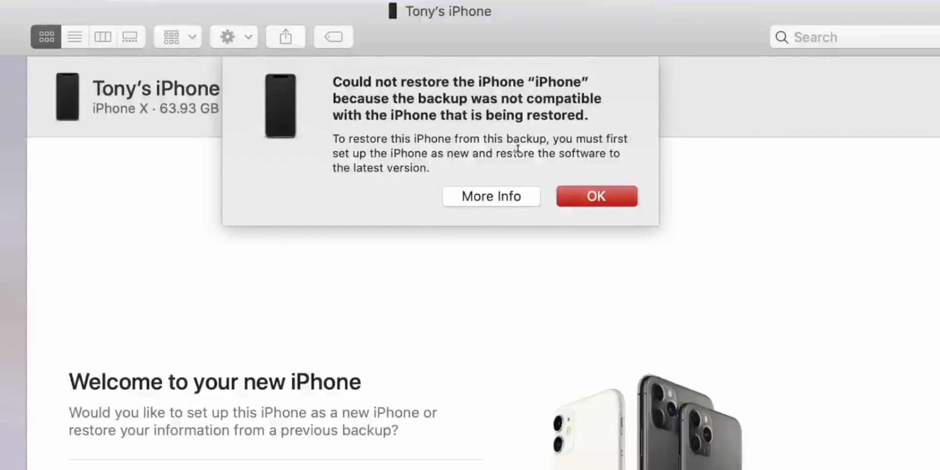
pyautogui.click(597, 196)
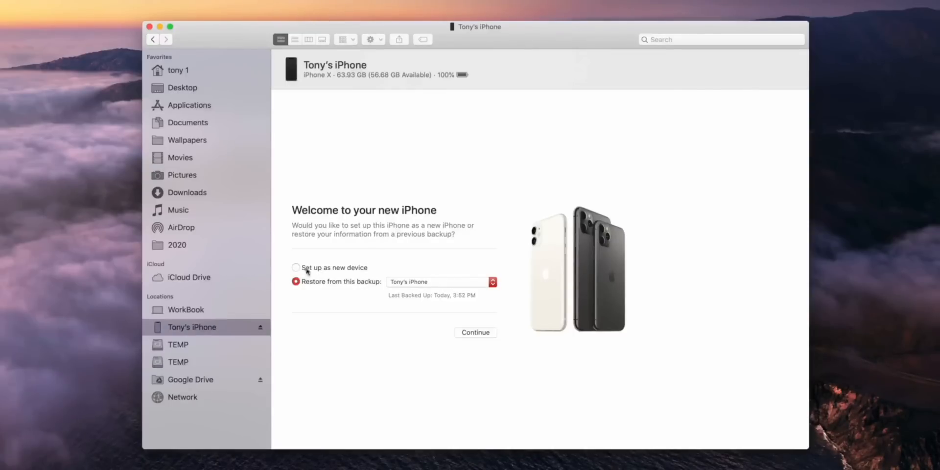
pyautogui.click(295, 267)
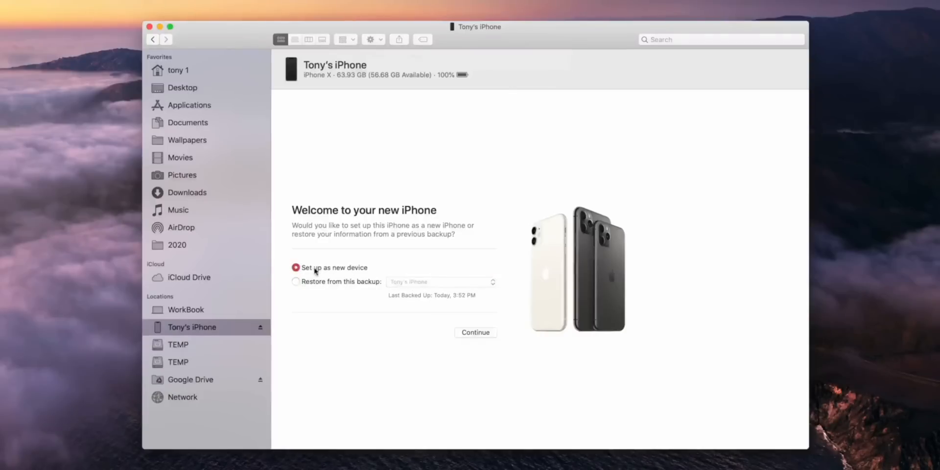
pyautogui.moveTo(382, 268)
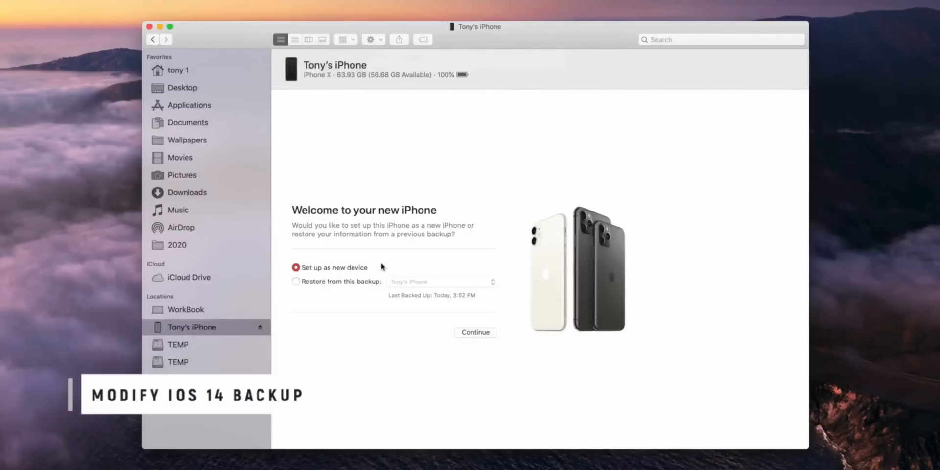
pyautogui.moveTo(320, 286)
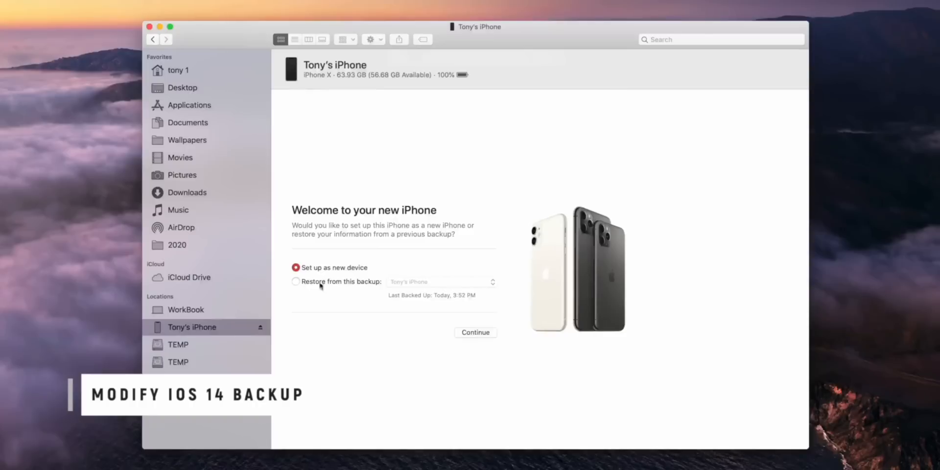
# Continue as a new device to reach the iPhone's iOS 13.7 summary, then bring up Manage Backups.
pyautogui.click(475, 332)
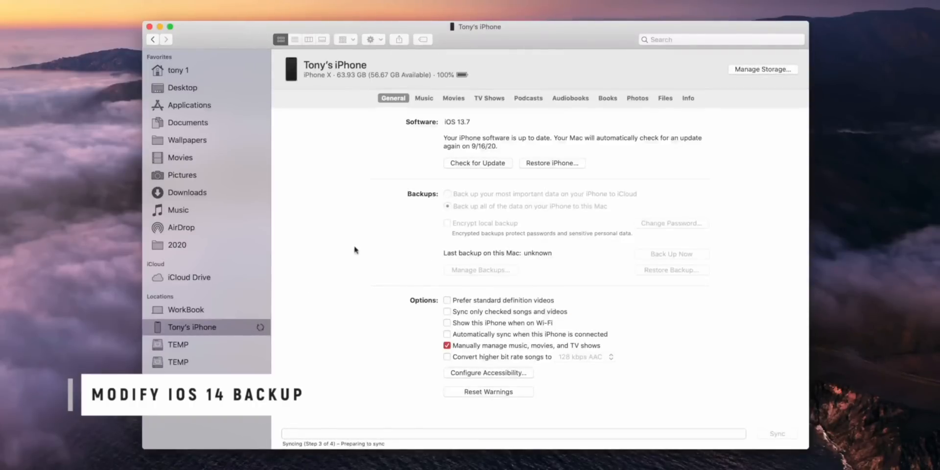
pyautogui.click(448, 205)
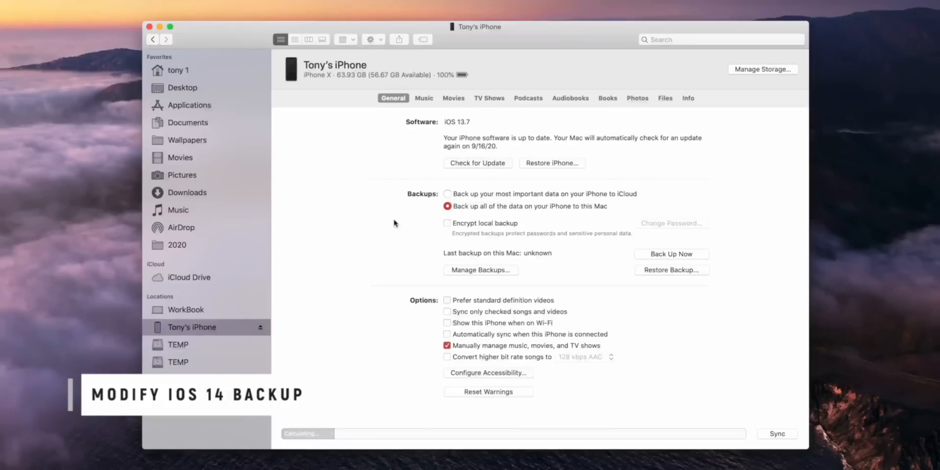
pyautogui.moveTo(561, 218)
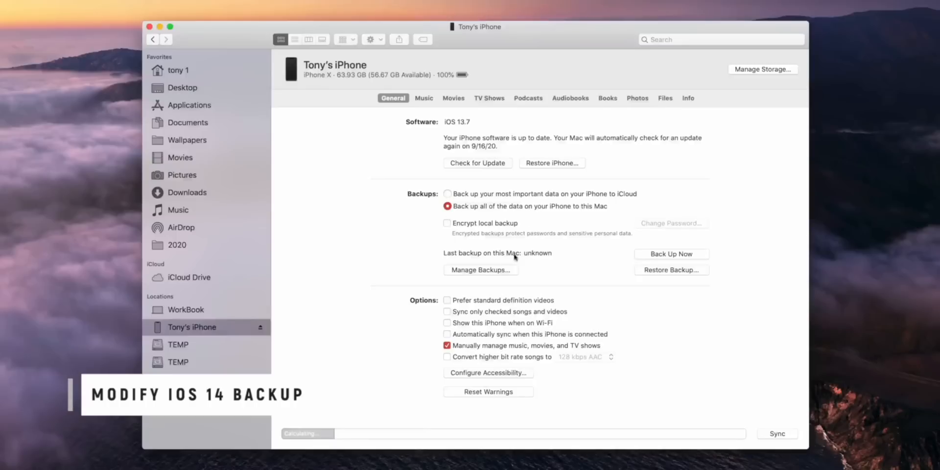
pyautogui.moveTo(488, 275)
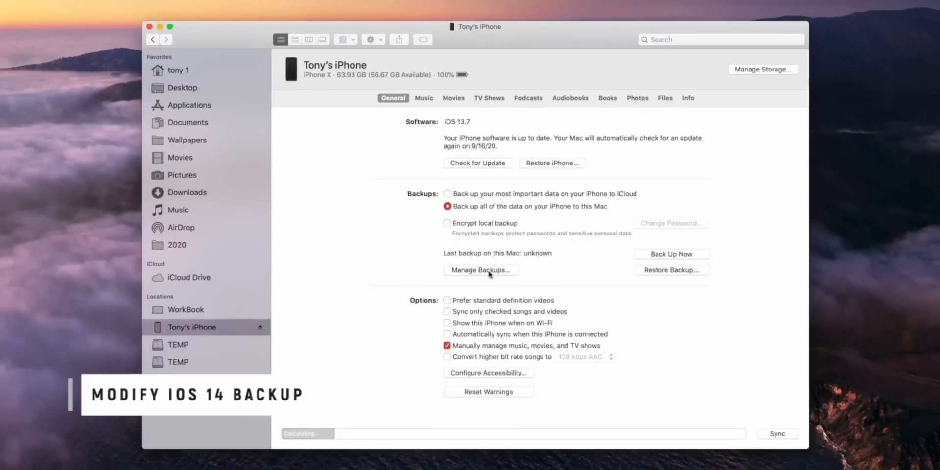
pyautogui.click(480, 270)
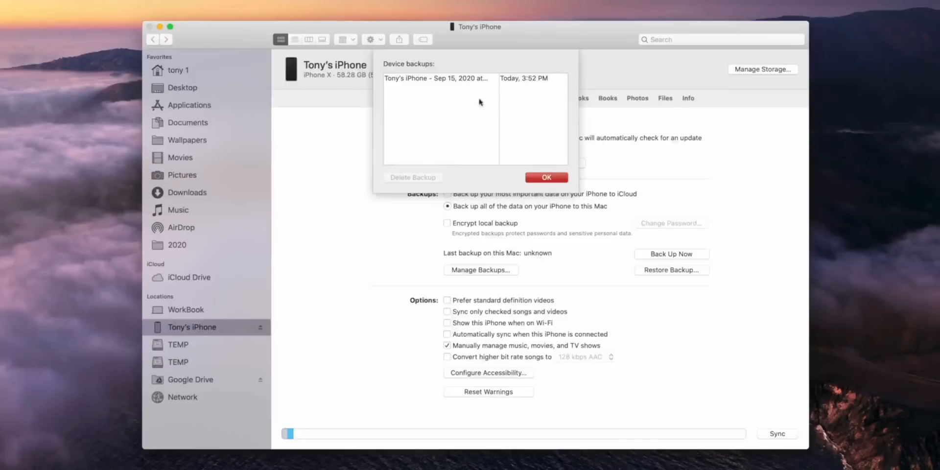
pyautogui.moveTo(468, 110)
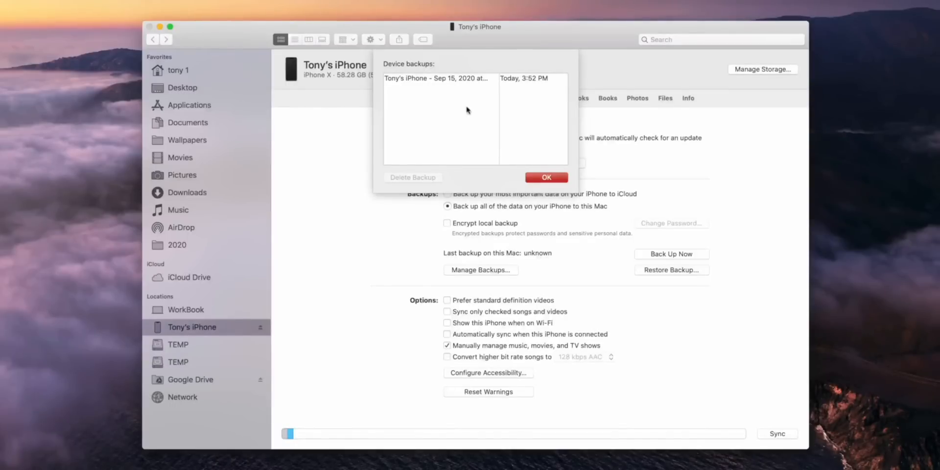
pyautogui.moveTo(492, 119)
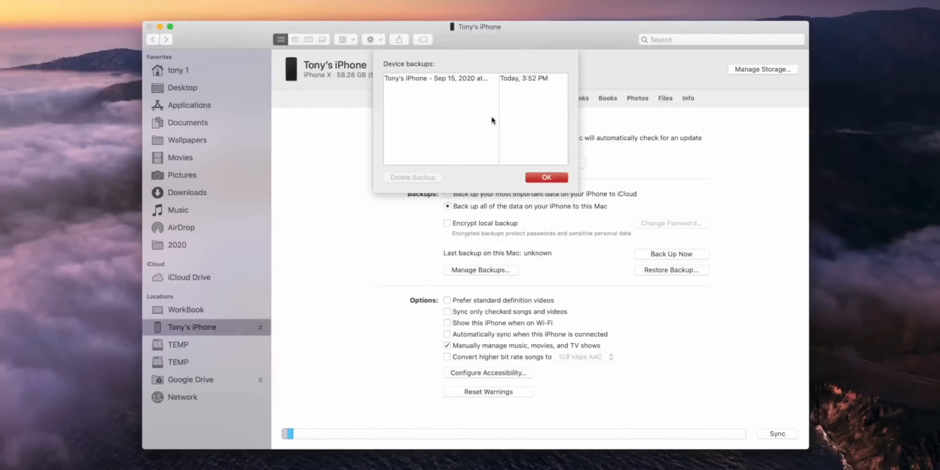
pyautogui.moveTo(426, 116)
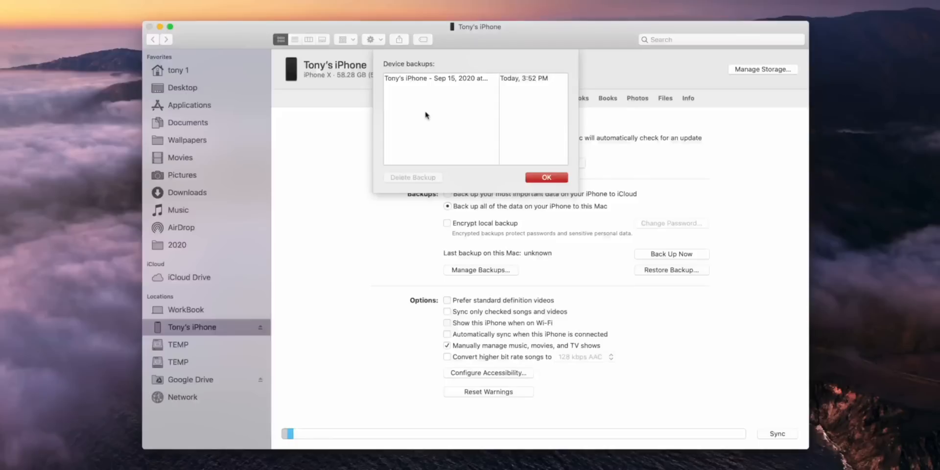
pyautogui.moveTo(426, 68)
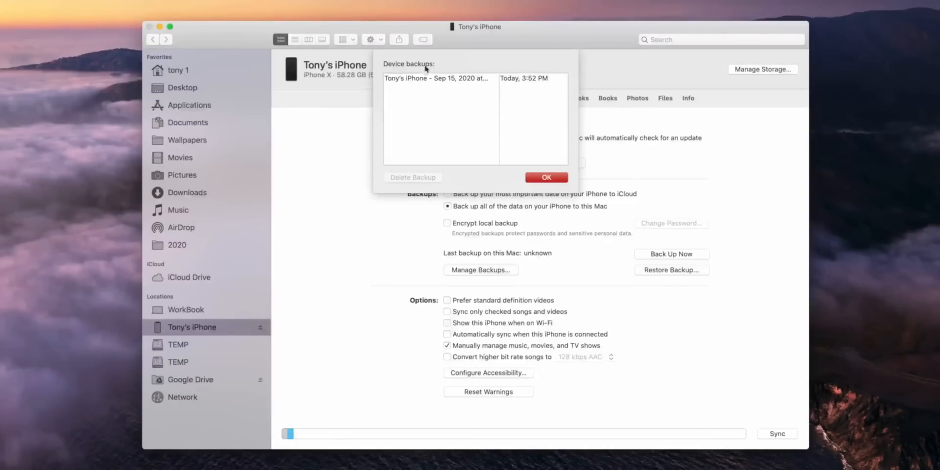
# Select the Sep 15, 2020 backup and bring up its Delete/Archive/Show in Finder menu.
pyautogui.click(438, 78)
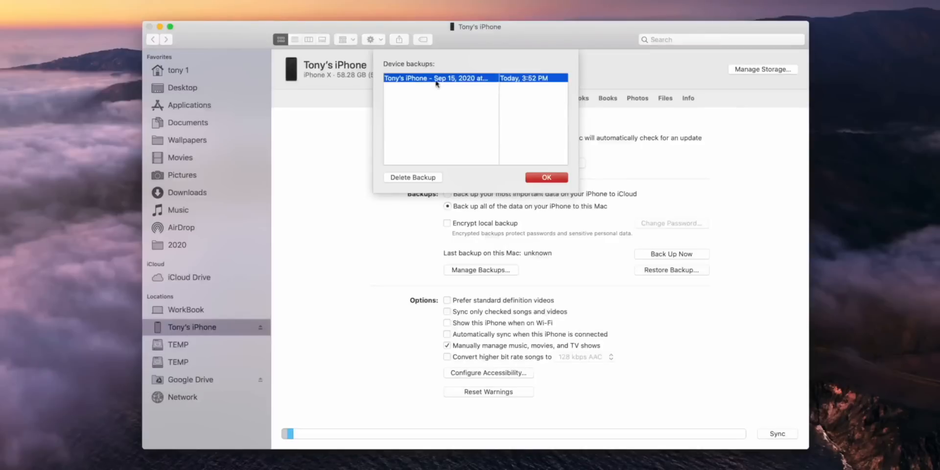
pyautogui.moveTo(437, 79)
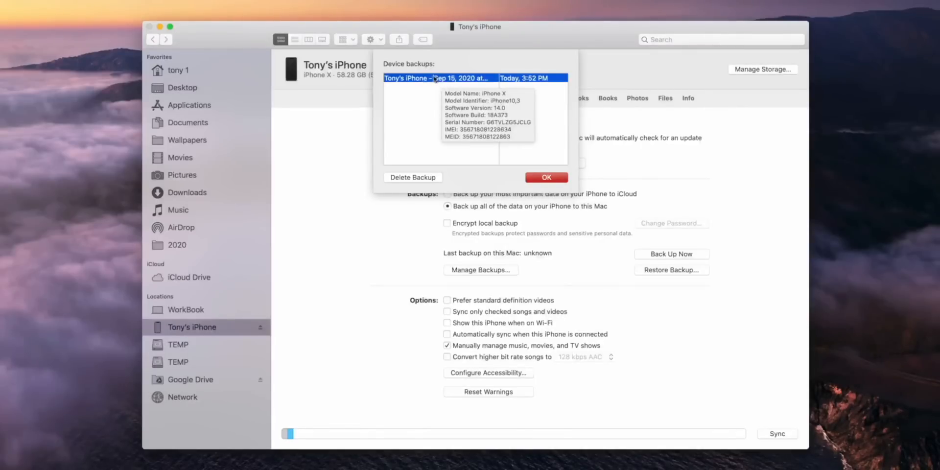
pyautogui.rightClick(438, 78)
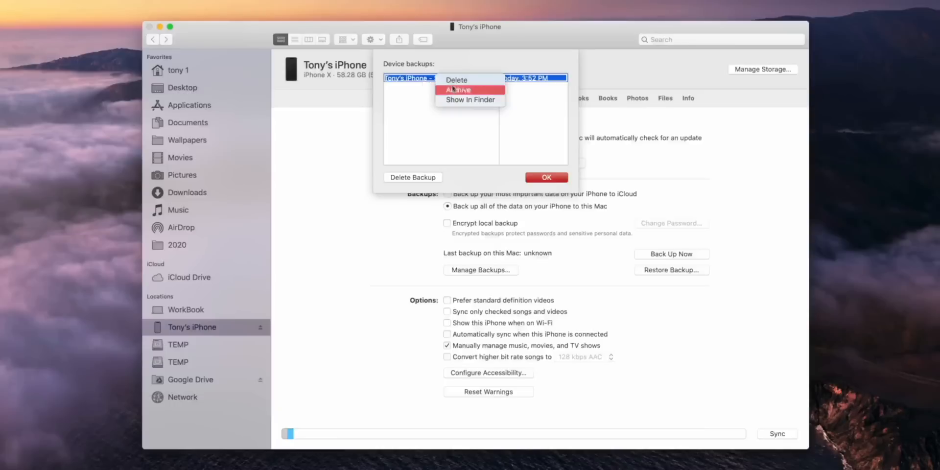
# Show the backup in Finder, enter the 20200915 folder, and bring up Open With for Info.plist.
pyautogui.click(470, 99)
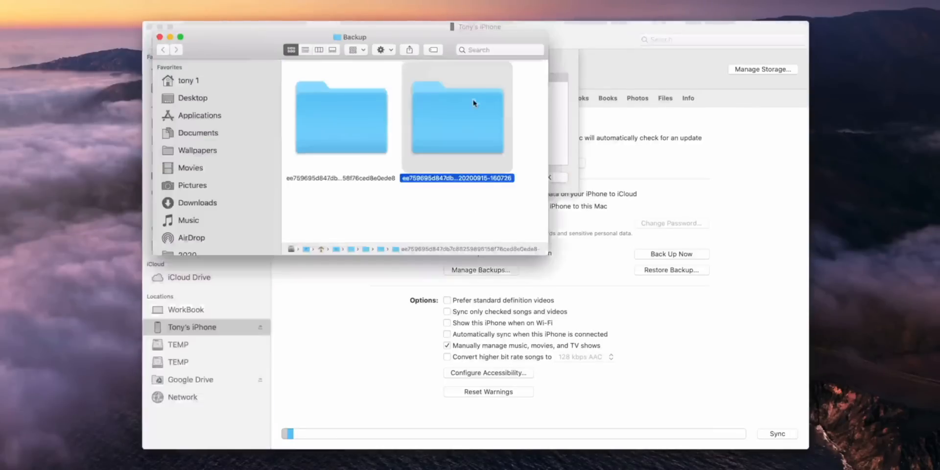
pyautogui.moveTo(464, 123)
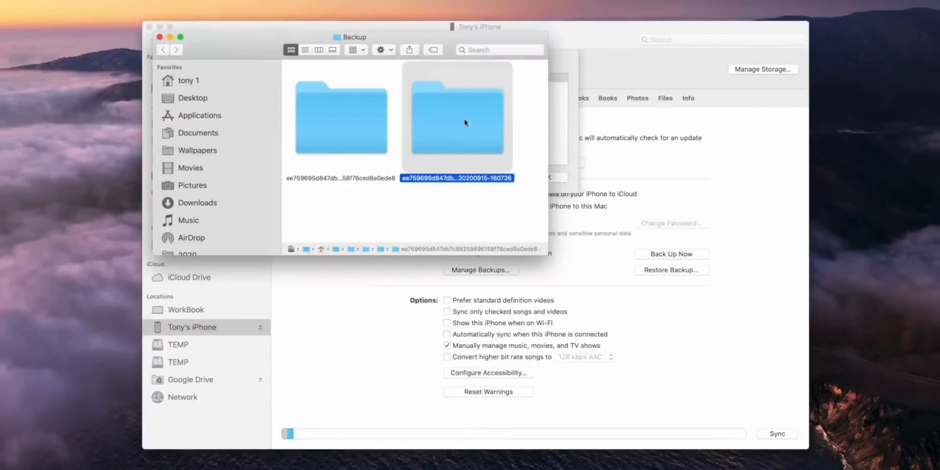
pyautogui.doubleClick(457, 116)
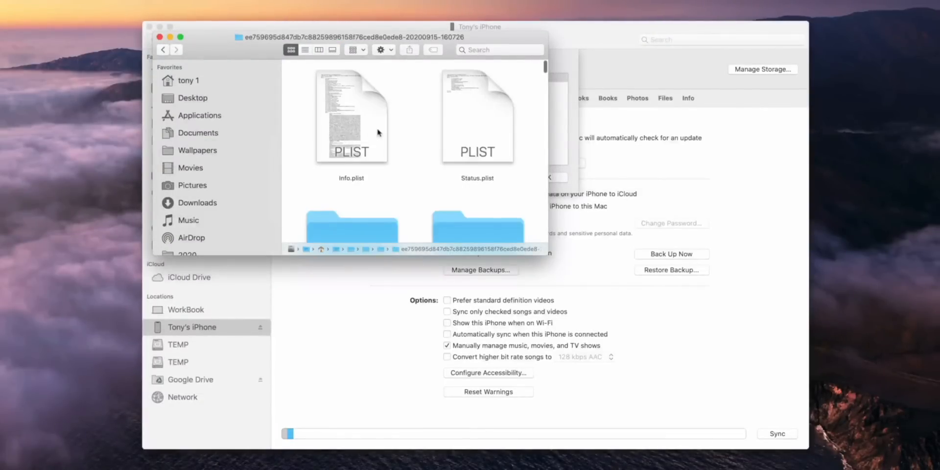
pyautogui.click(352, 117)
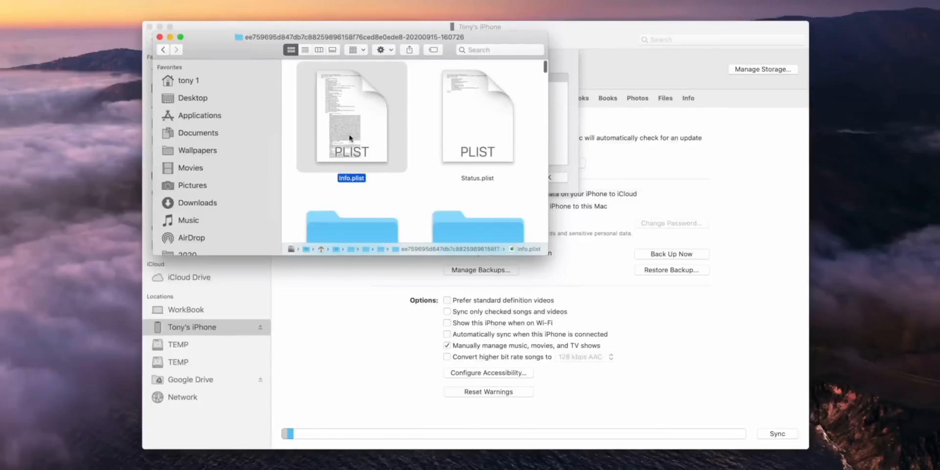
pyautogui.rightClick(351, 139)
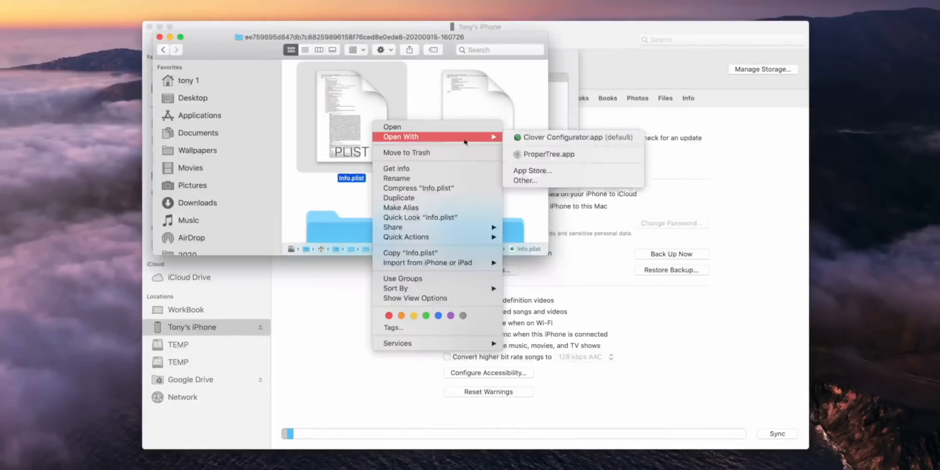
pyautogui.moveTo(548, 154)
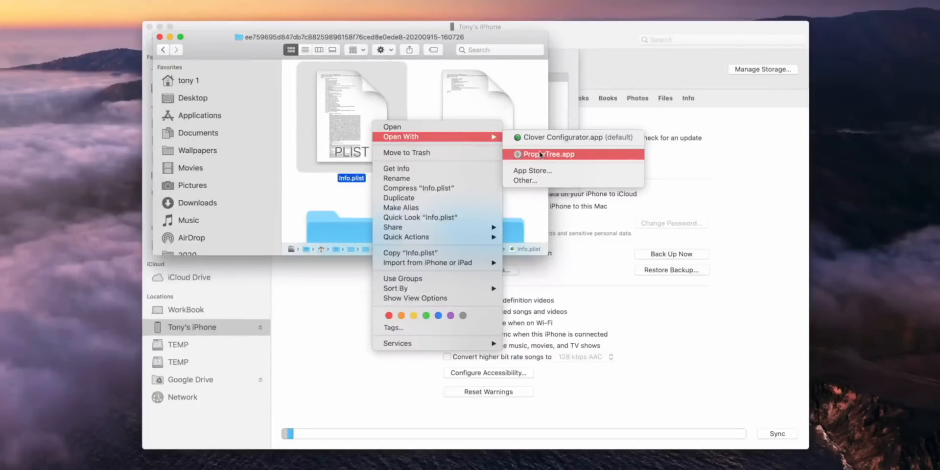
pyautogui.moveTo(554, 163)
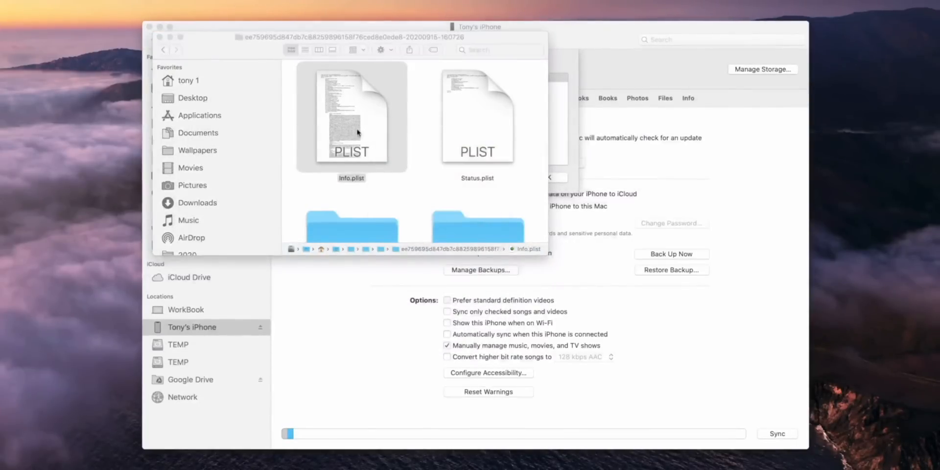
# In ProperTree, edit Info.plist's Product Version from 14.0 to 13.0.
pyautogui.doubleClick(350, 114)
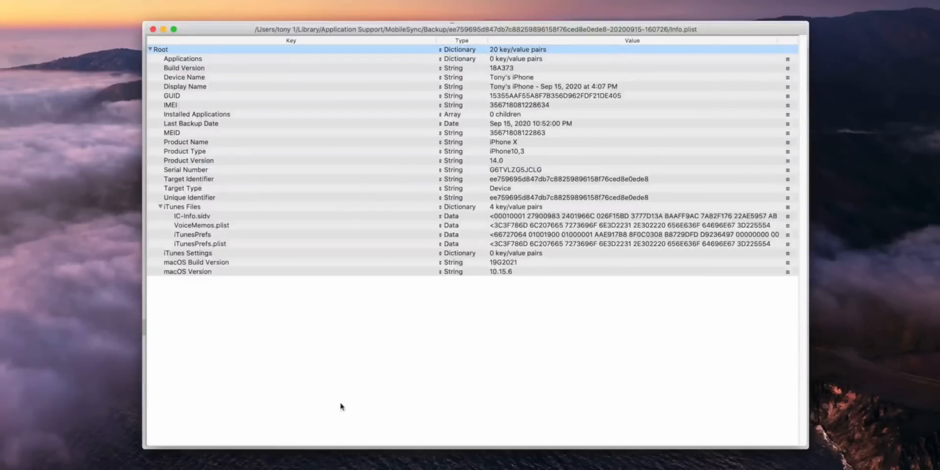
pyautogui.moveTo(394, 340)
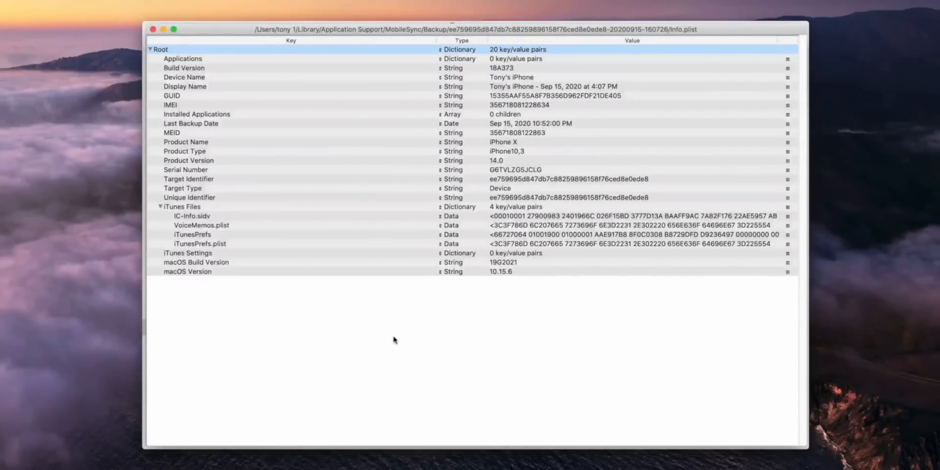
pyautogui.moveTo(329, 274)
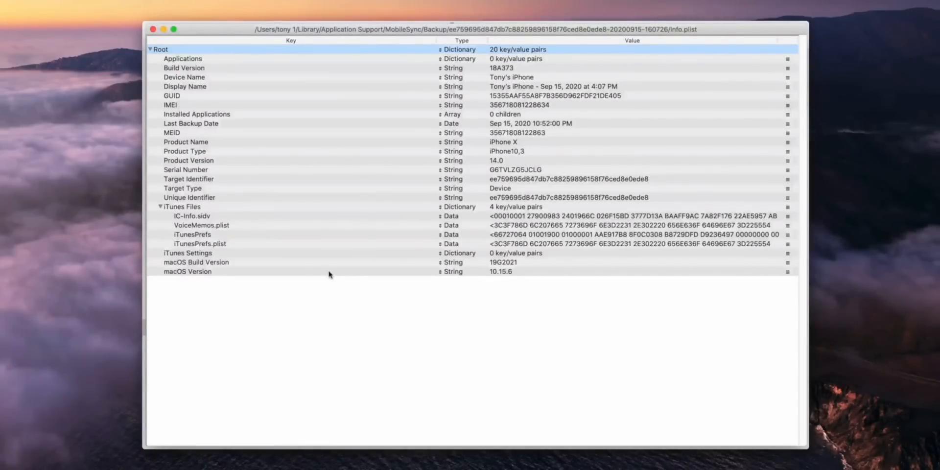
pyautogui.moveTo(278, 233)
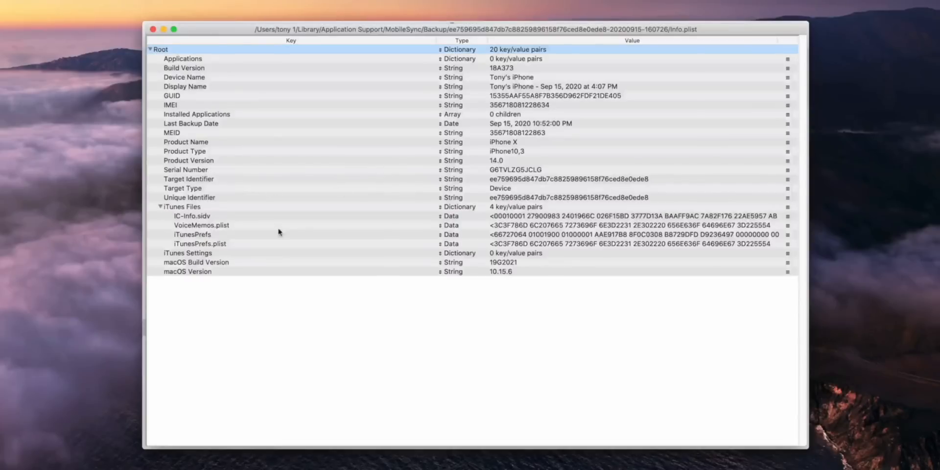
pyautogui.moveTo(294, 220)
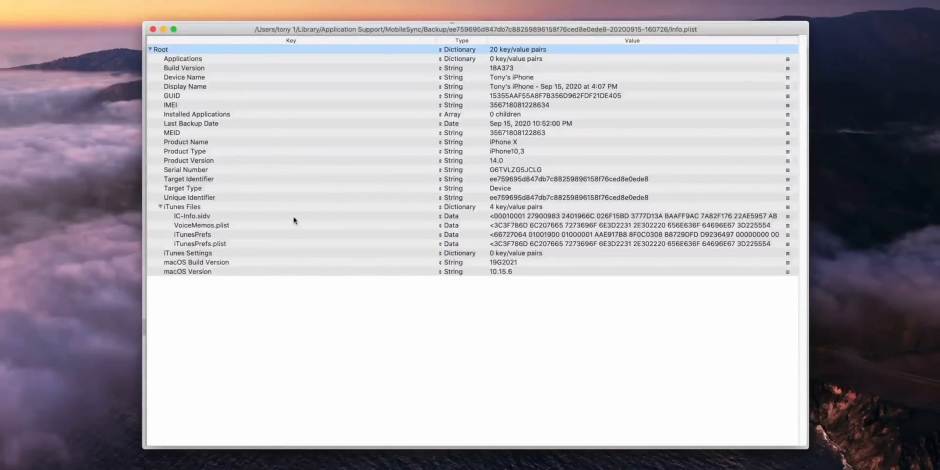
pyautogui.moveTo(317, 194)
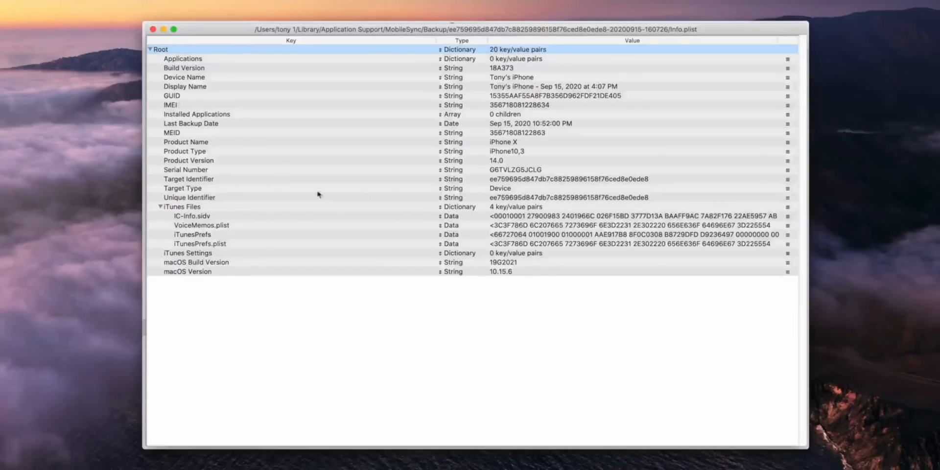
pyautogui.click(188, 160)
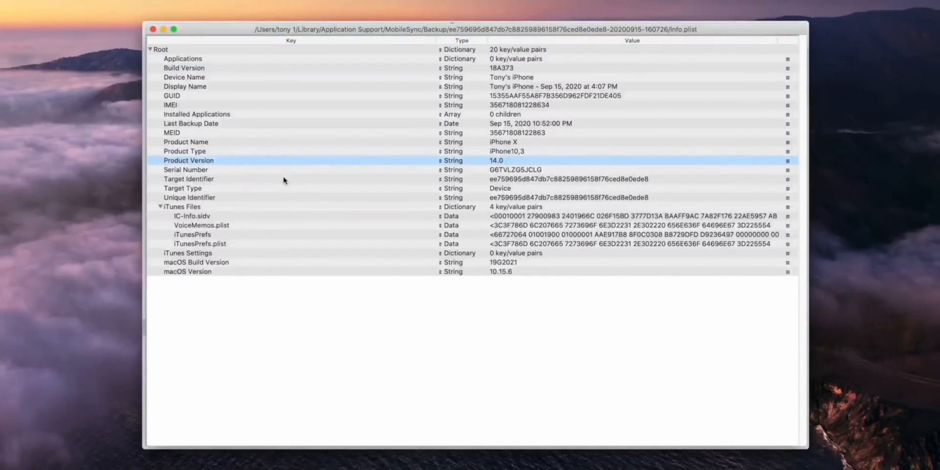
pyautogui.moveTo(184, 162)
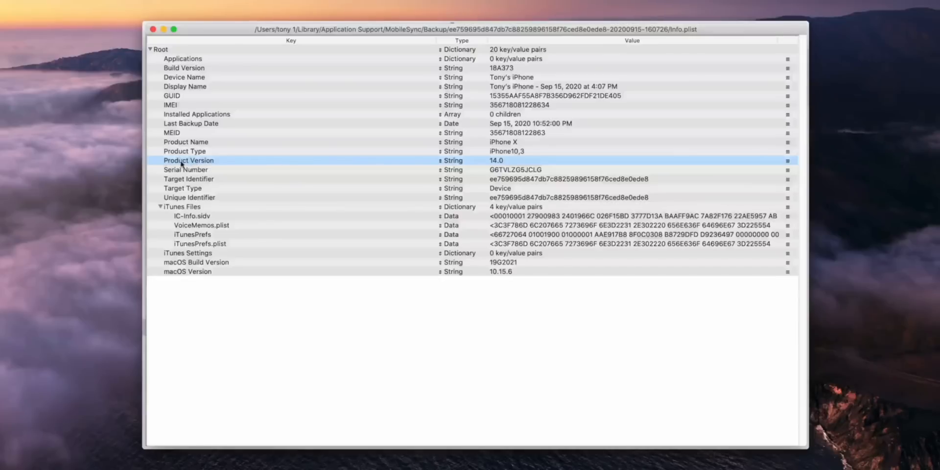
pyautogui.moveTo(505, 162)
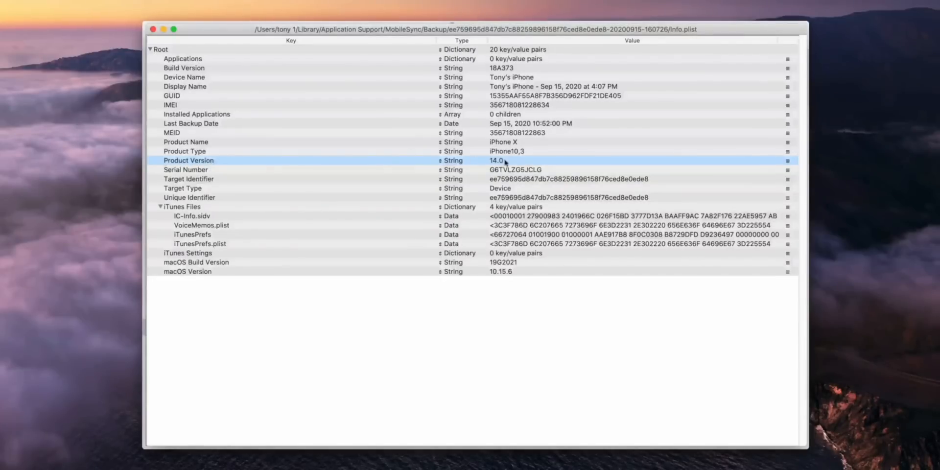
pyautogui.doubleClick(498, 159)
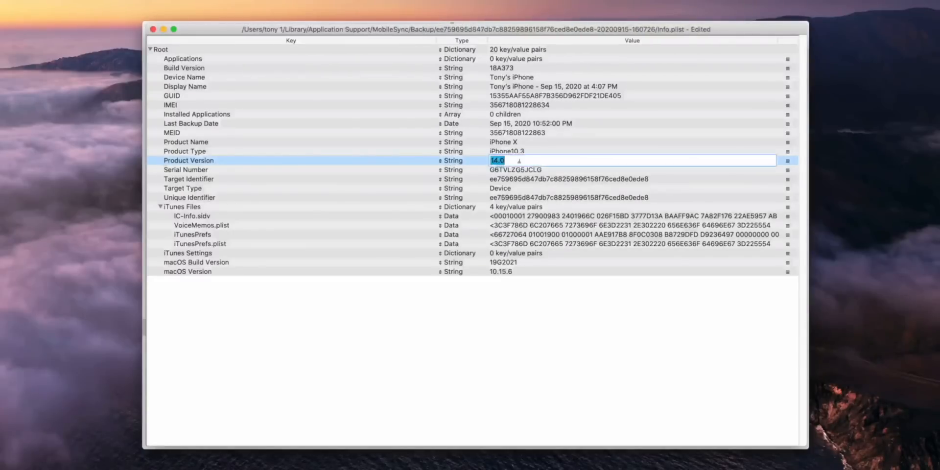
pyautogui.write('13.0')
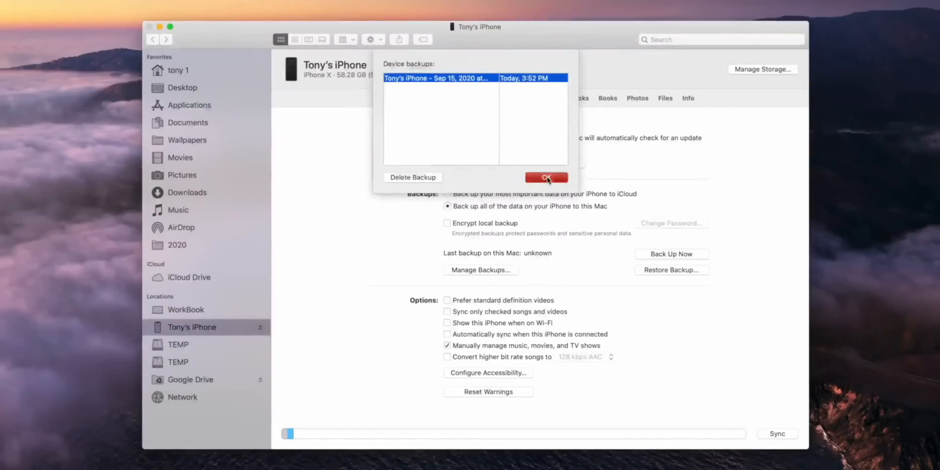
# Close Manage Backups and restore the iPhone from the Today 3:52 PM backup.
pyautogui.click(546, 177)
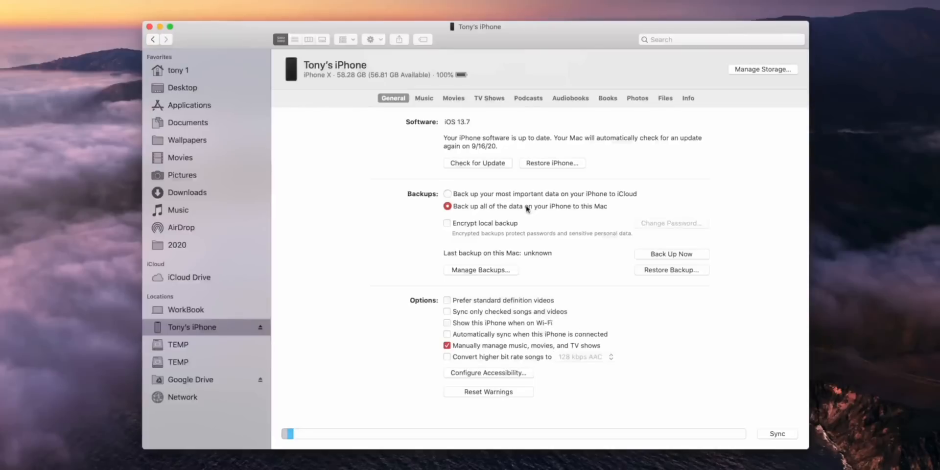
pyautogui.moveTo(673, 271)
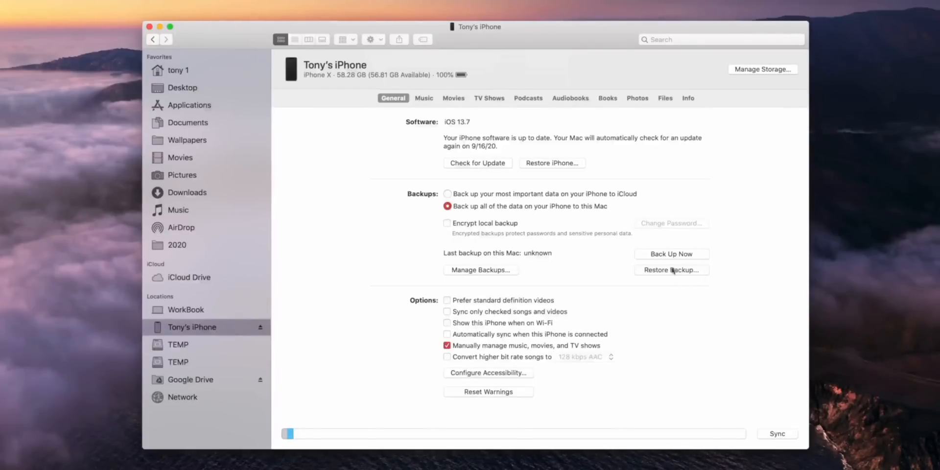
pyautogui.click(672, 270)
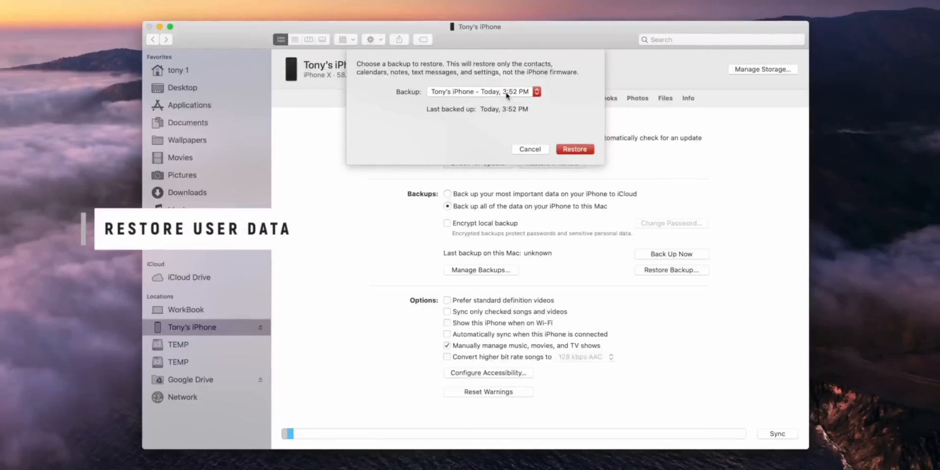
pyautogui.moveTo(579, 149)
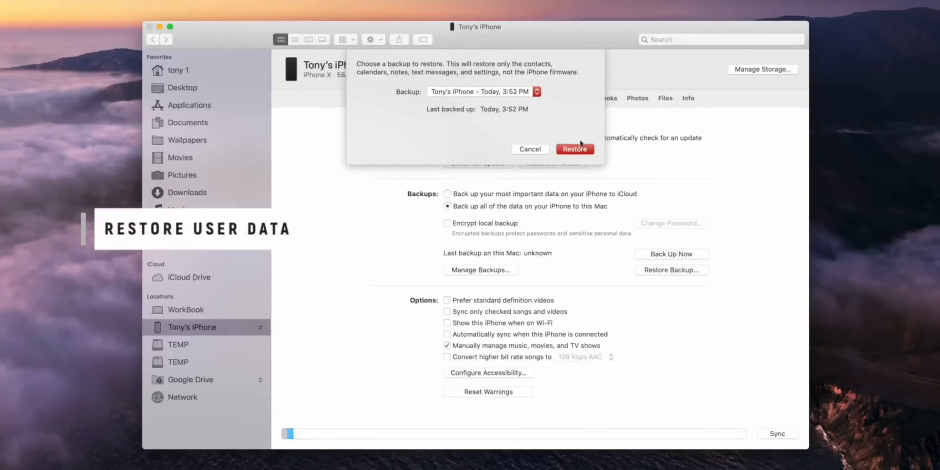
pyautogui.click(574, 149)
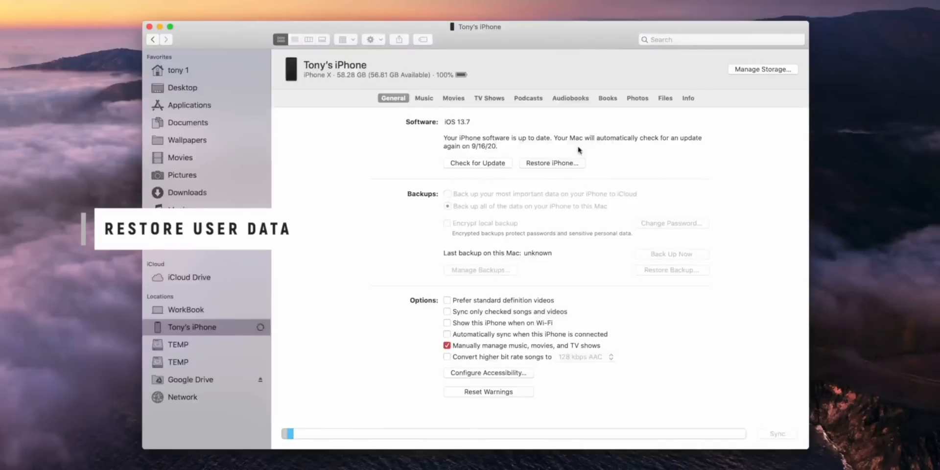
pyautogui.moveTo(437, 167)
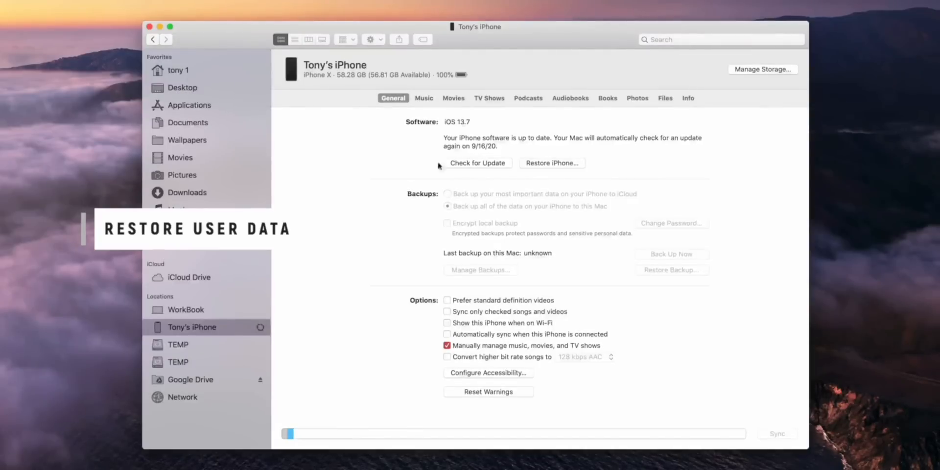
pyautogui.moveTo(416, 170)
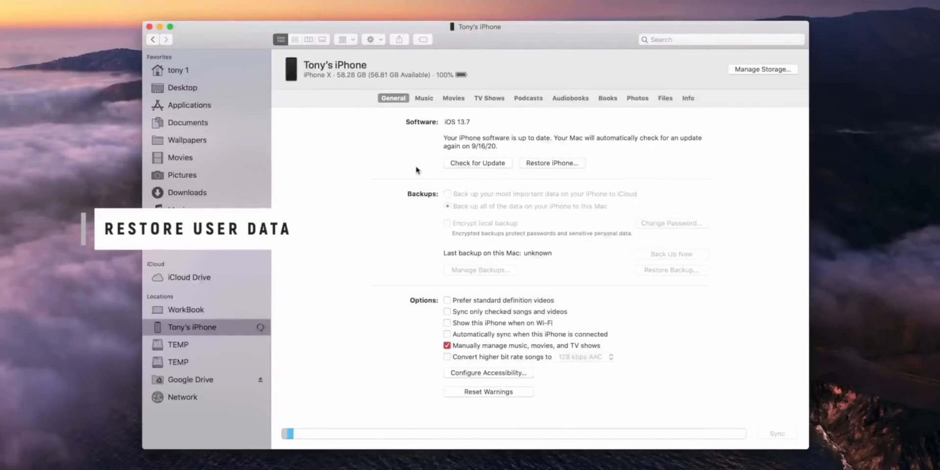